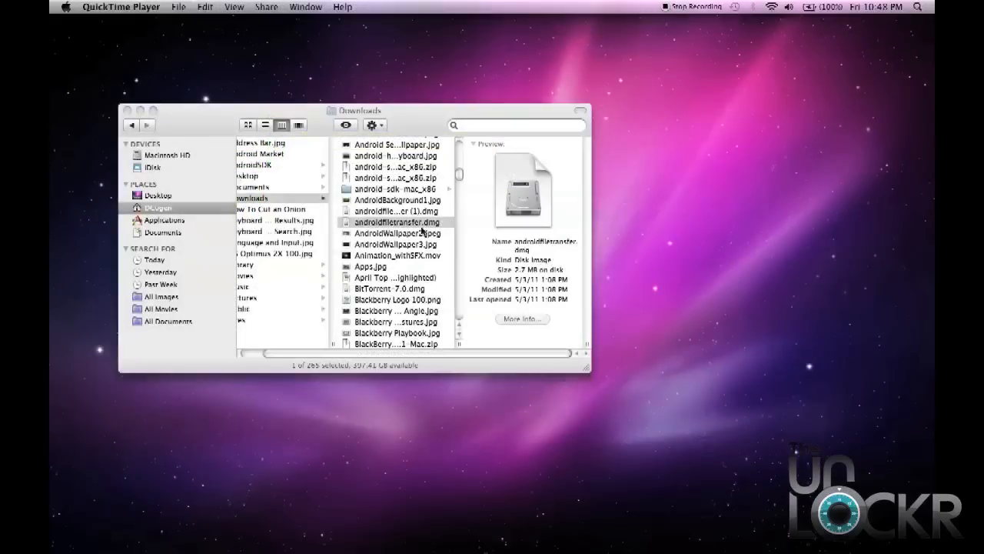
Mount androidfiletransfer.dmg from Downloads so its installer window appears.
{"action": "left_click", "coordinate": [396, 222]}
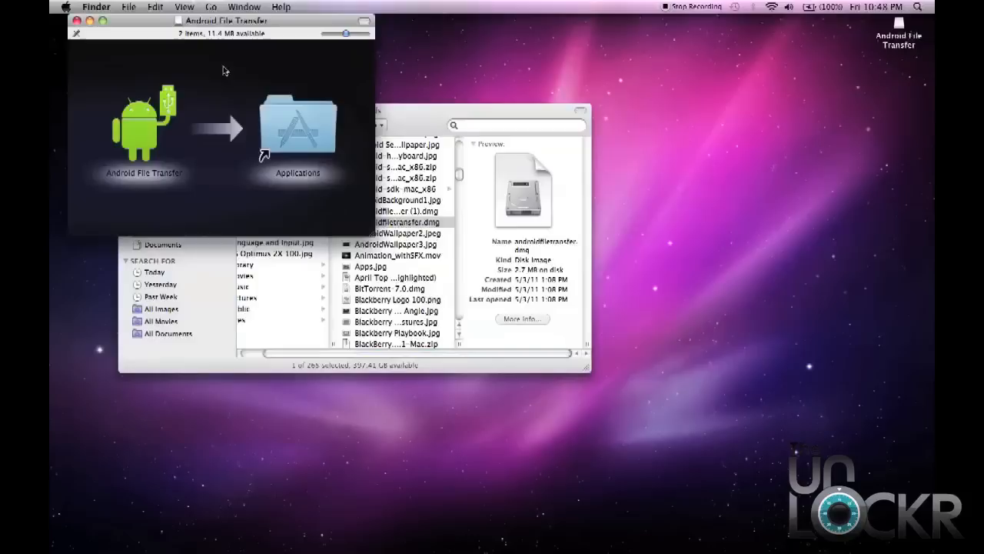
{"action": "mouse_move", "coordinate": [178, 137]}
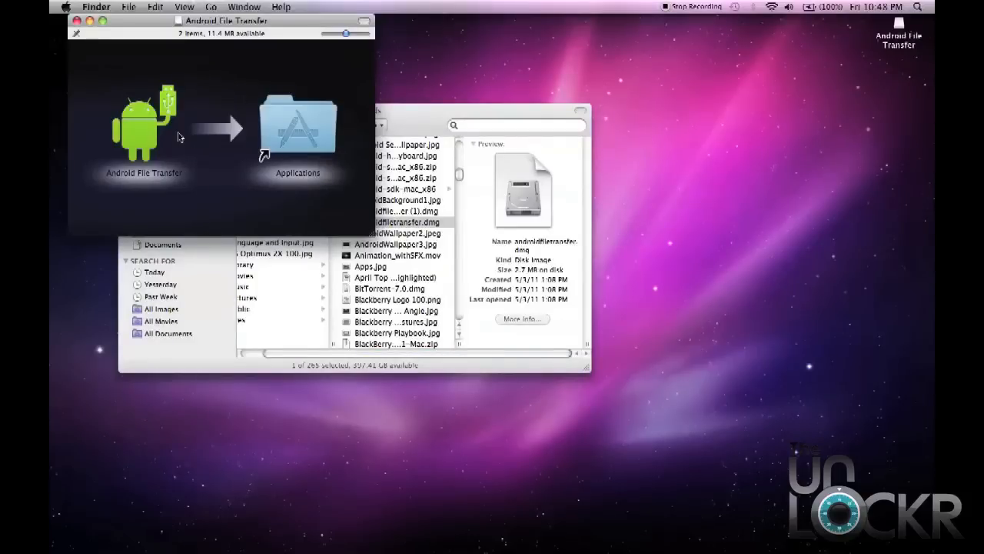
Copy the Android File Transfer app onto the Applications folder alias.
{"action": "left_click", "coordinate": [144, 123]}
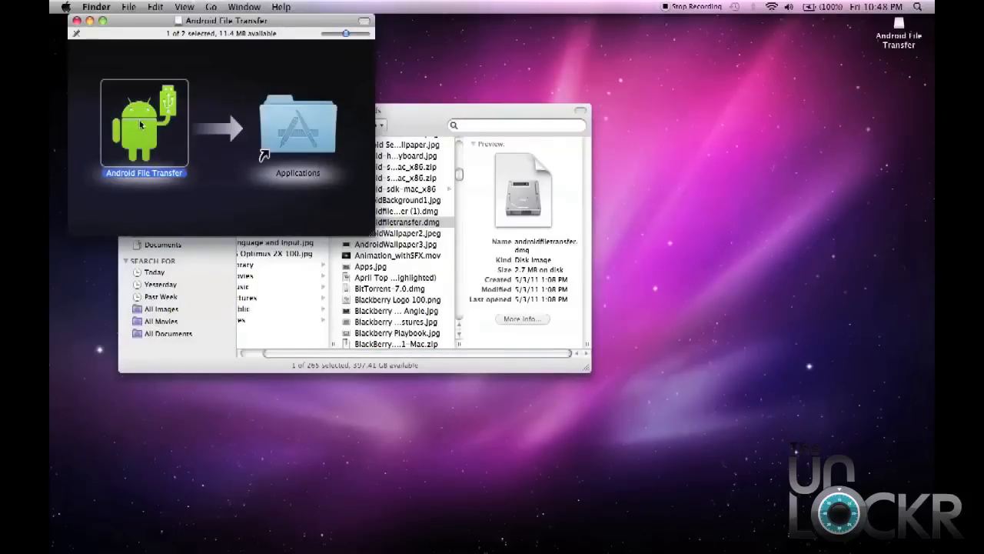
{"action": "left_click_drag", "start_coordinate": [143, 123], "coordinate": [296, 123]}
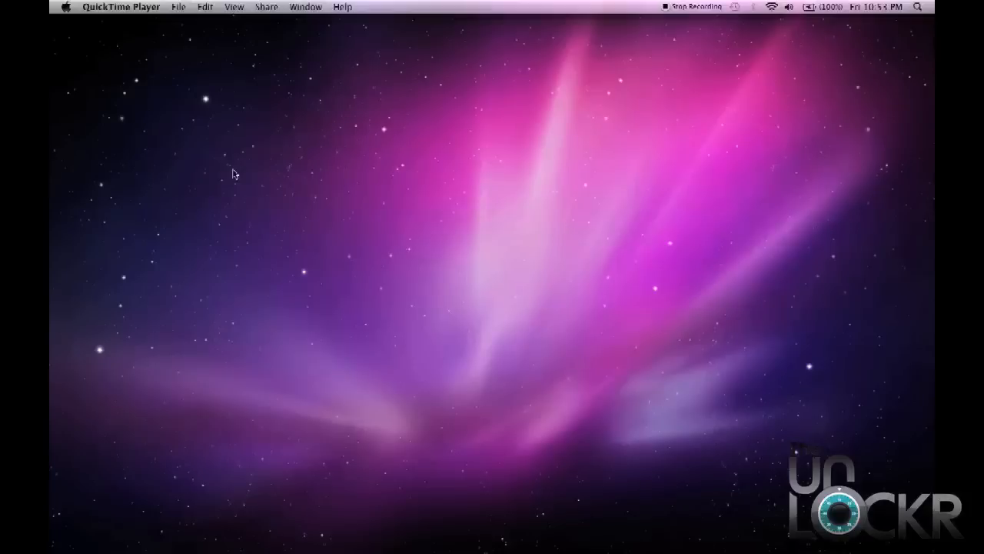
Launch Android File Transfer from Applications and confirm the internet-download warning.
{"action": "left_click", "coordinate": [728, 523]}
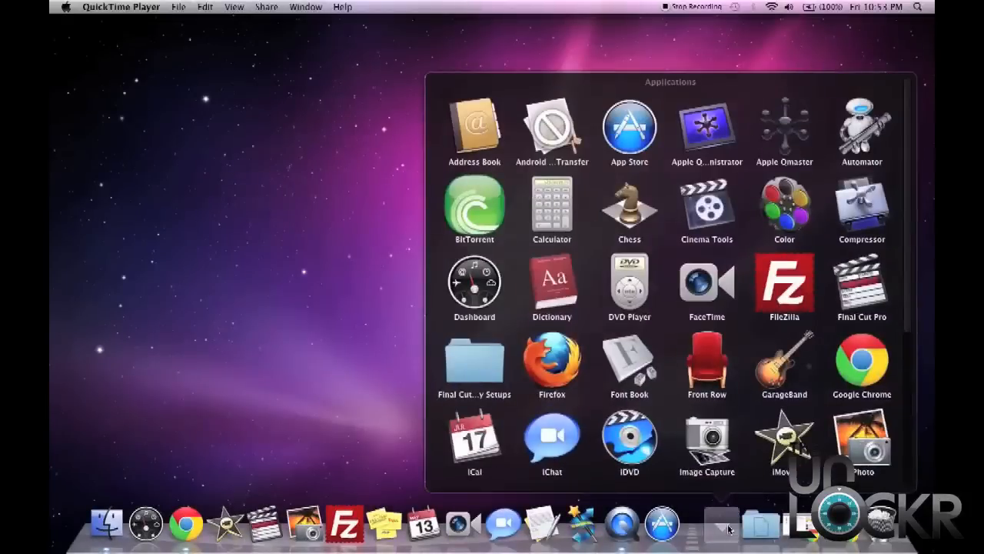
{"action": "mouse_move", "coordinate": [565, 165]}
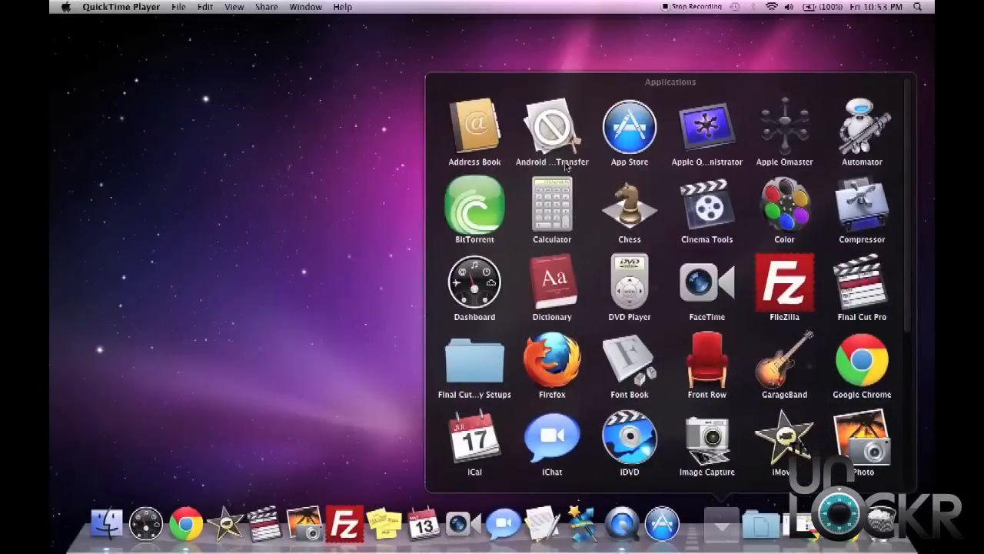
{"action": "double_click", "coordinate": [551, 126]}
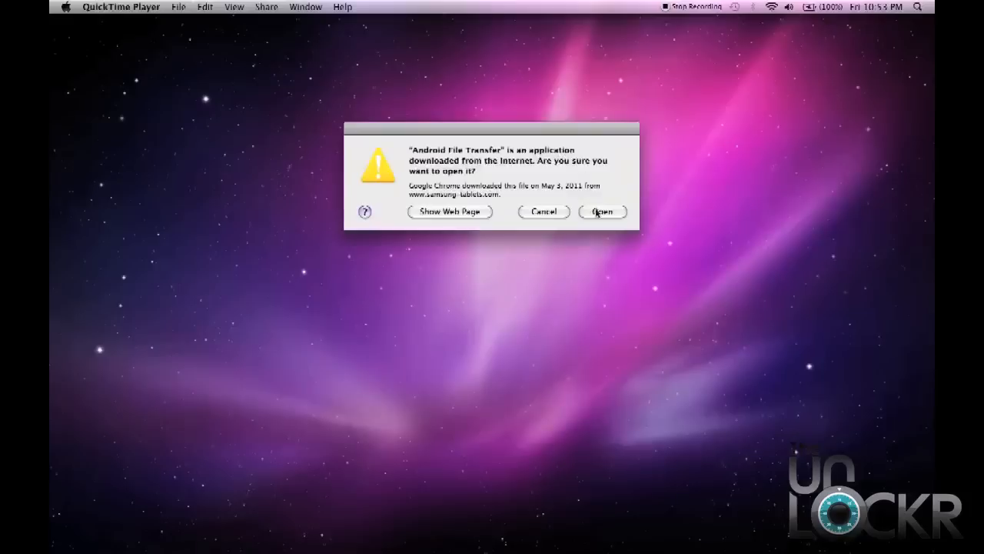
{"action": "left_click", "coordinate": [603, 211]}
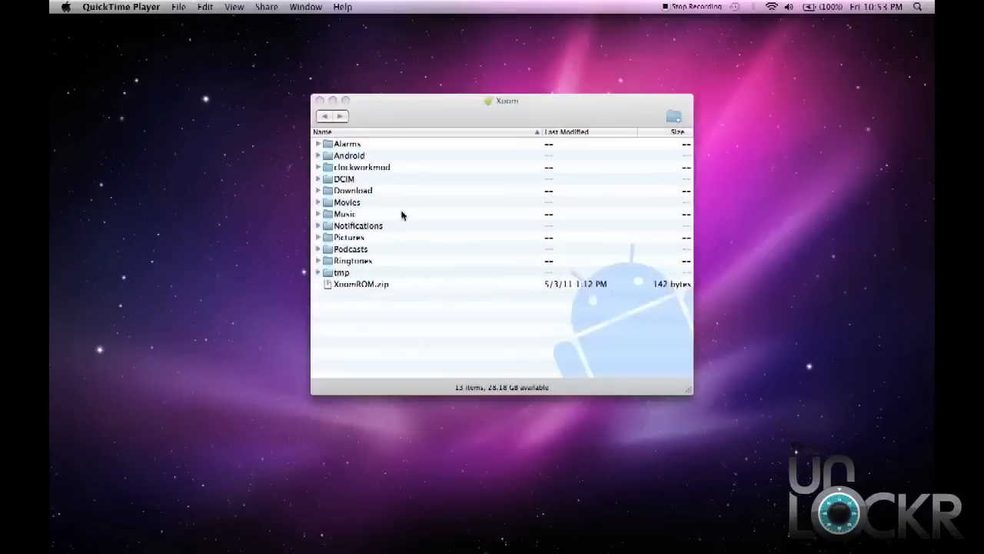
{"action": "mouse_move", "coordinate": [397, 218]}
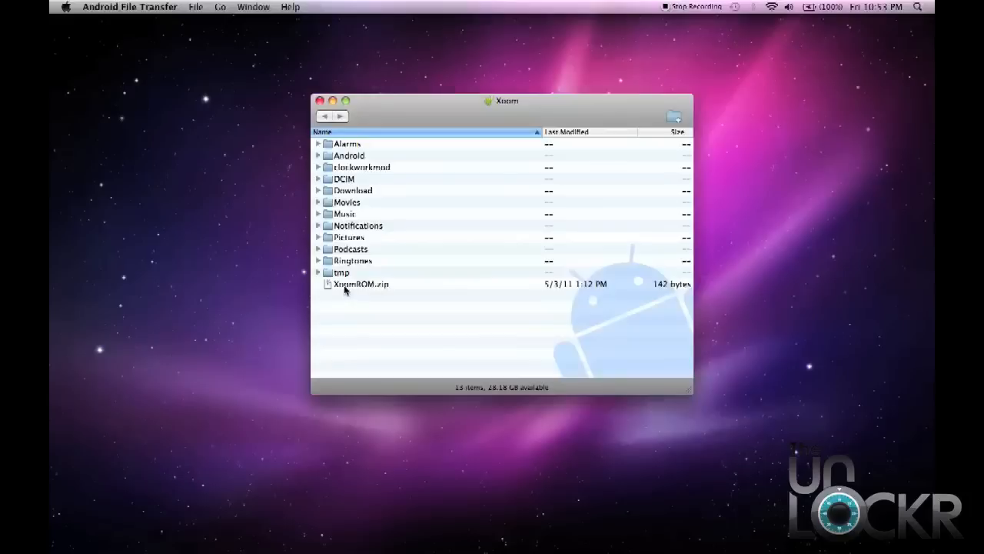
Select XoomROM.zip in the Xoom tablet's file list.
{"action": "left_click", "coordinate": [360, 284]}
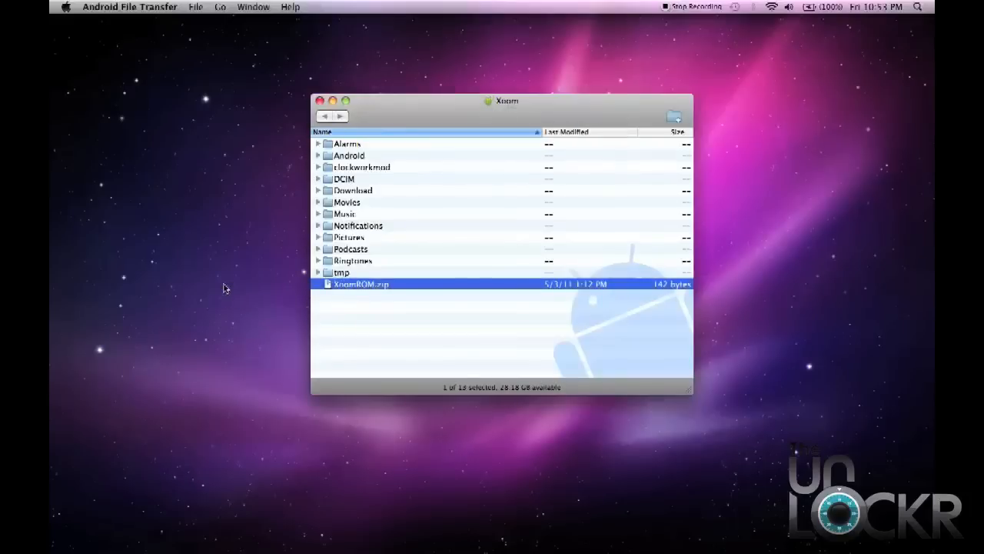